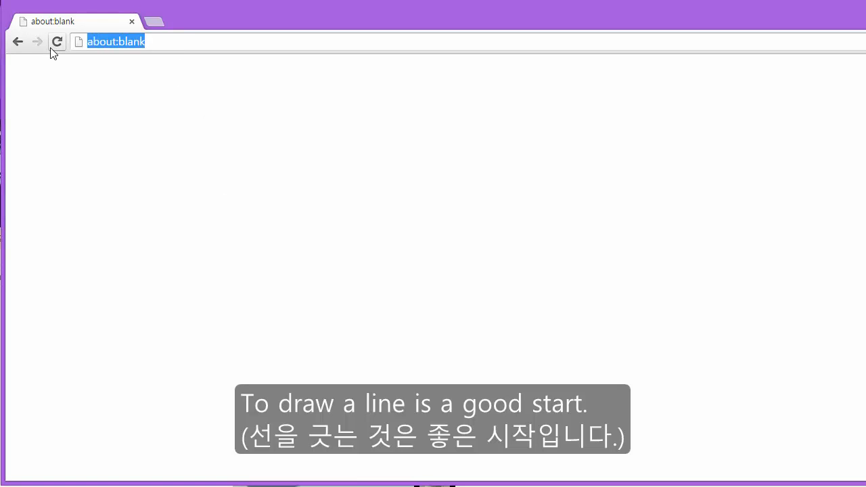
- Navigate the blank Chrome tab to pixlr.com
type("pixlr.com")
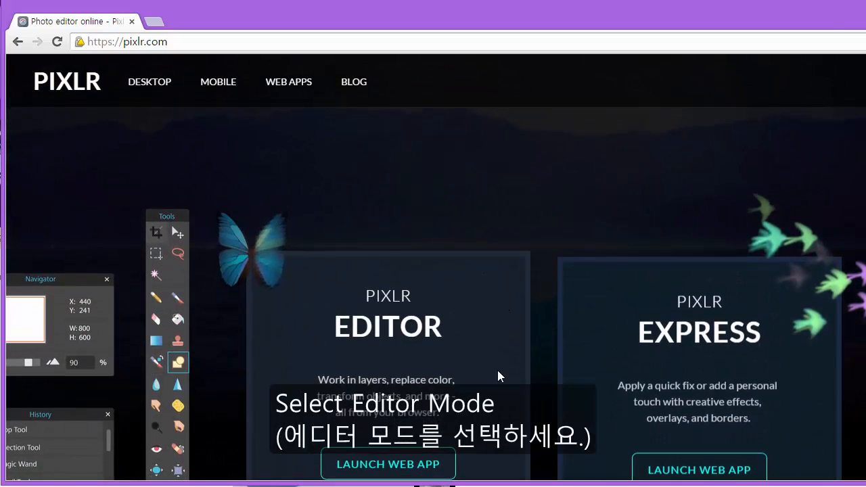
- Launch the Pixlr Editor web app and create a new blank 800x600 image
left_click(388, 463)
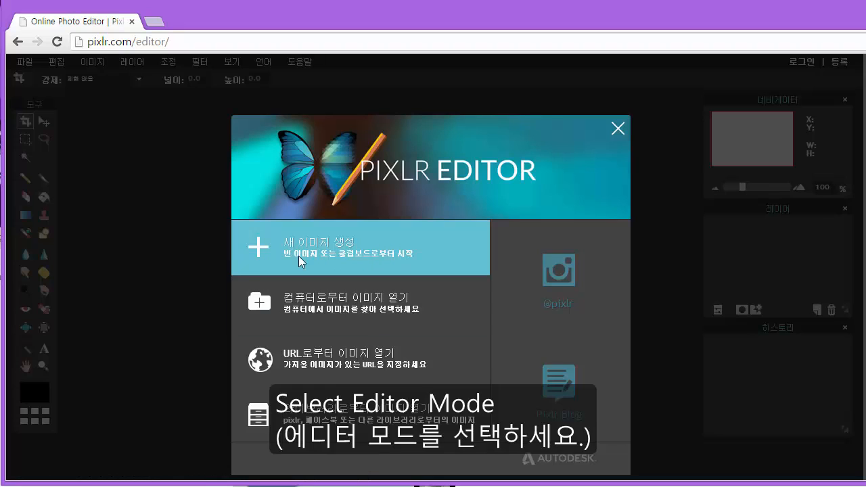
left_click(320, 247)
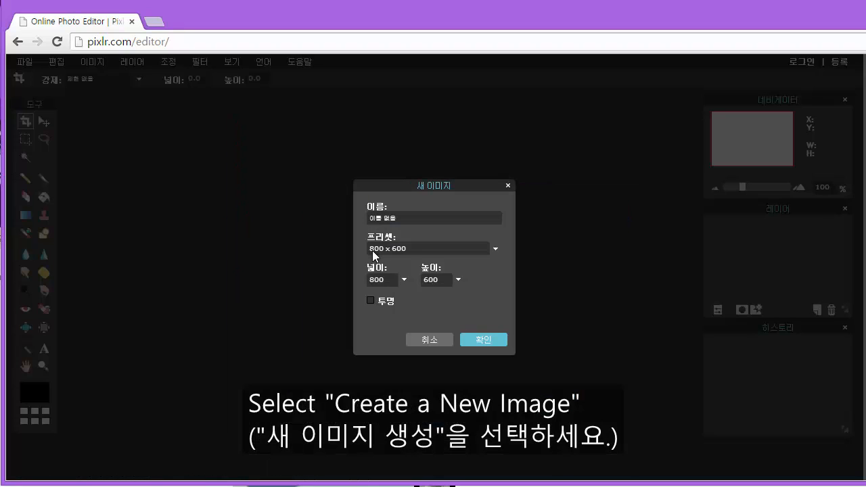
left_click(482, 339)
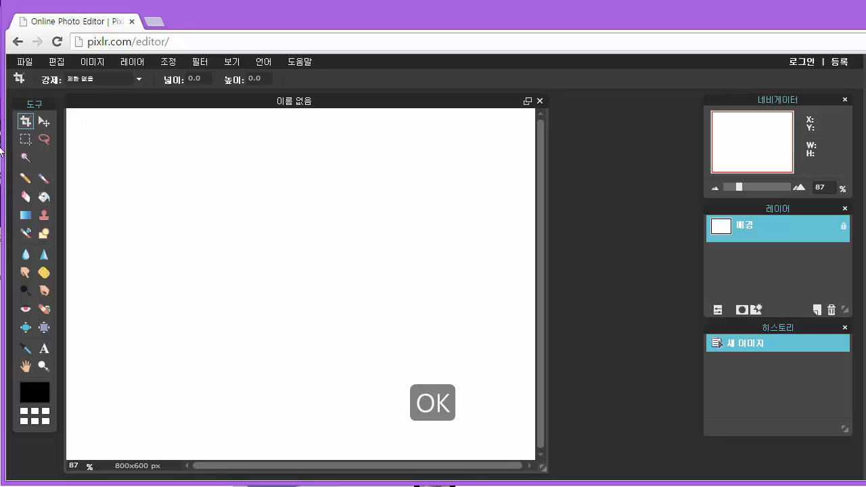
- With the Line tool, draw a thin straight gray line across the white canvas
left_click(433, 403)
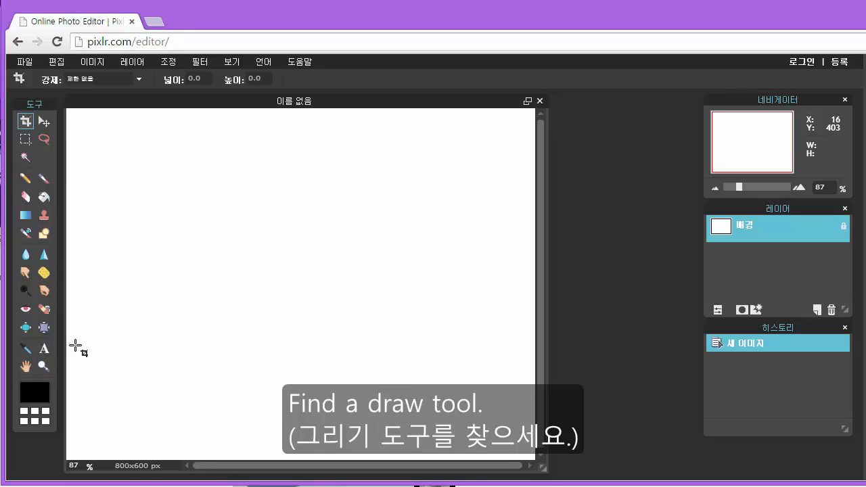
left_click(43, 234)
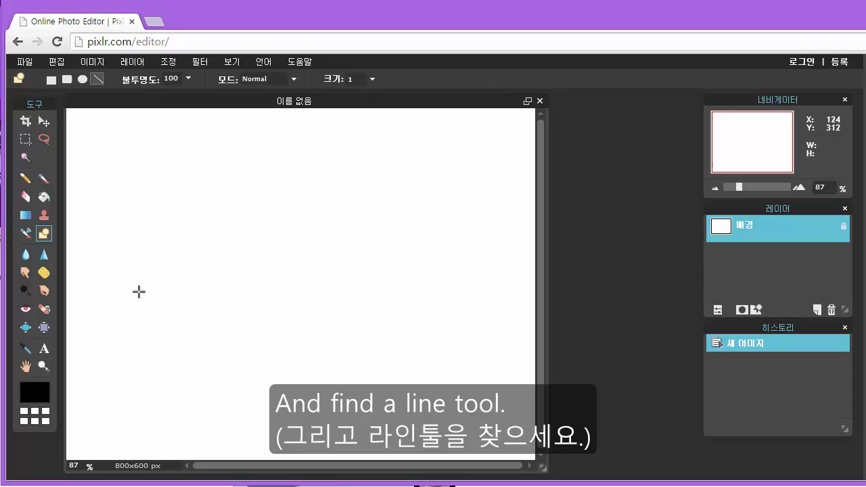
mouse_move(152, 235)
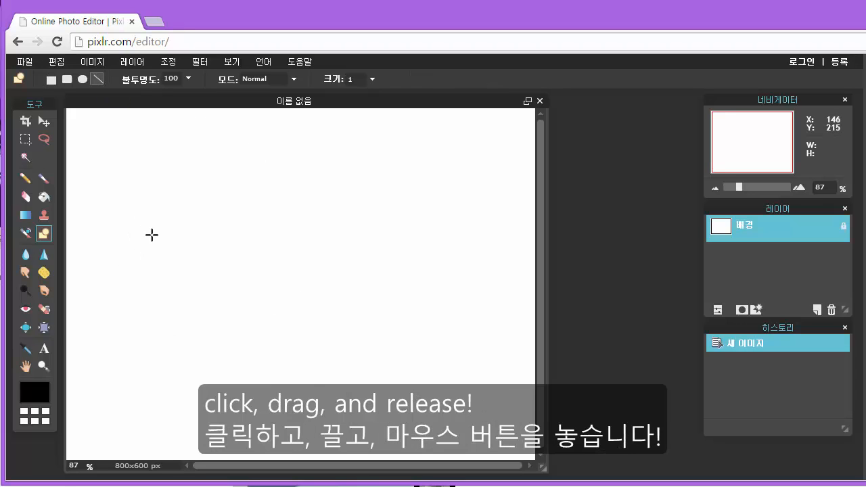
left_click_drag(152, 235, 289, 376)
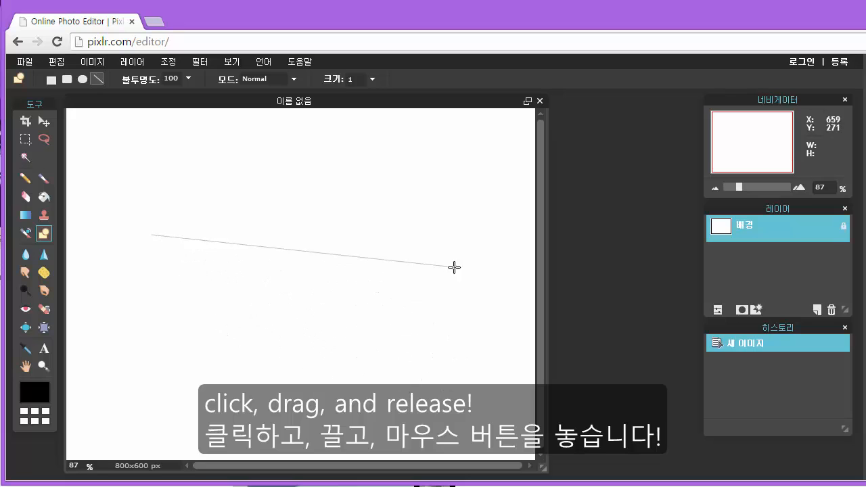
left_click_drag(152, 237, 451, 244)
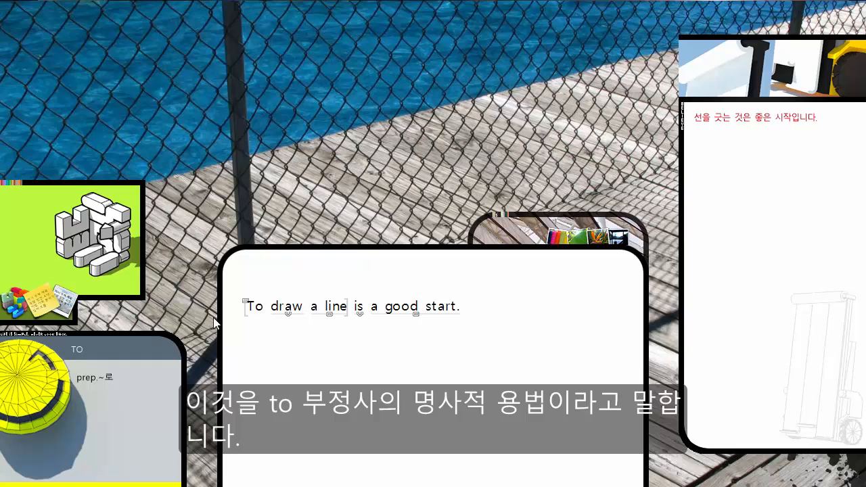
mouse_move(330, 319)
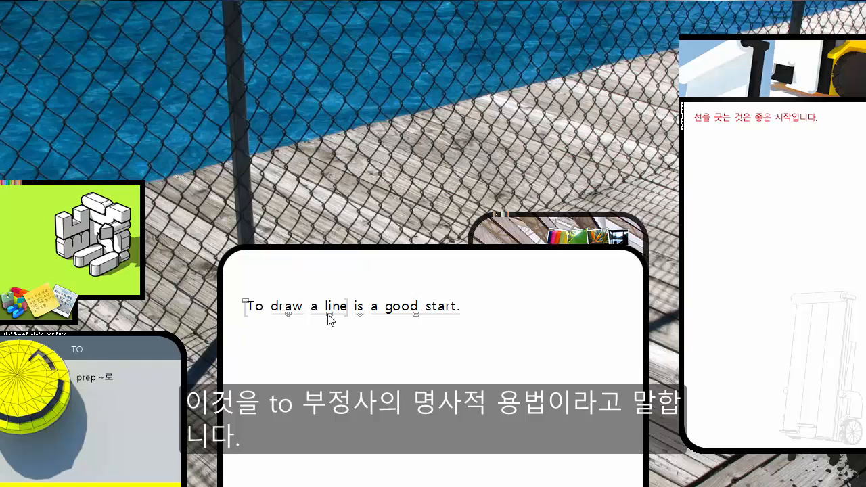